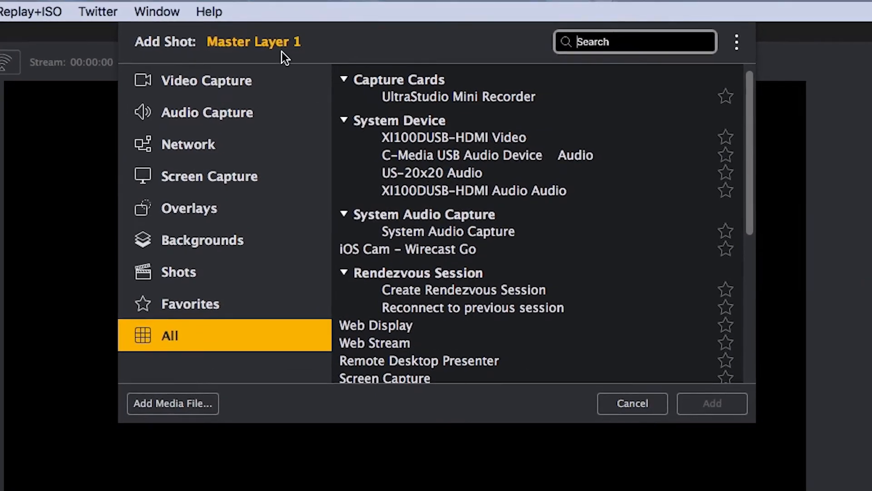
Browse the video capture, network, overlay and background source categories, then list all sources
left_click(206, 81)
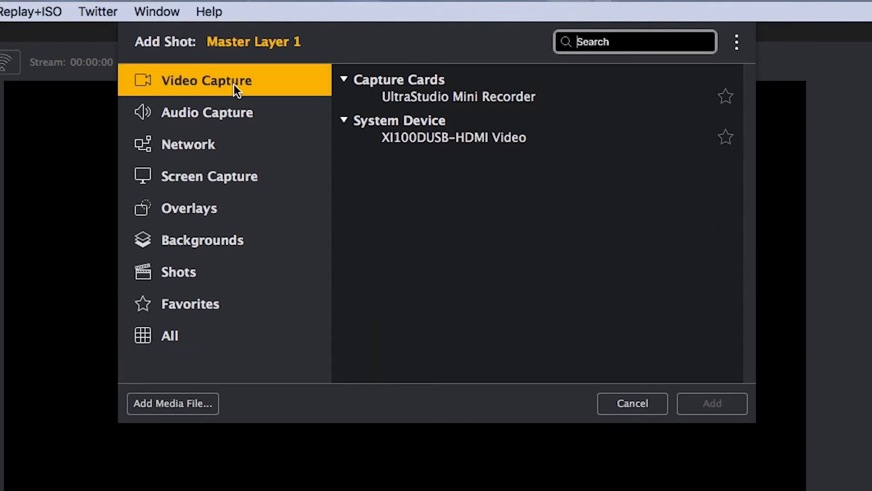
mouse_move(239, 118)
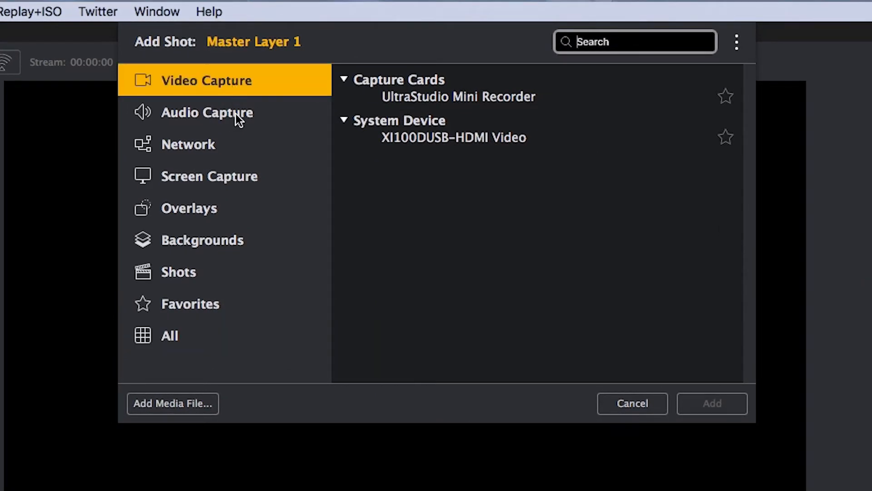
left_click(188, 144)
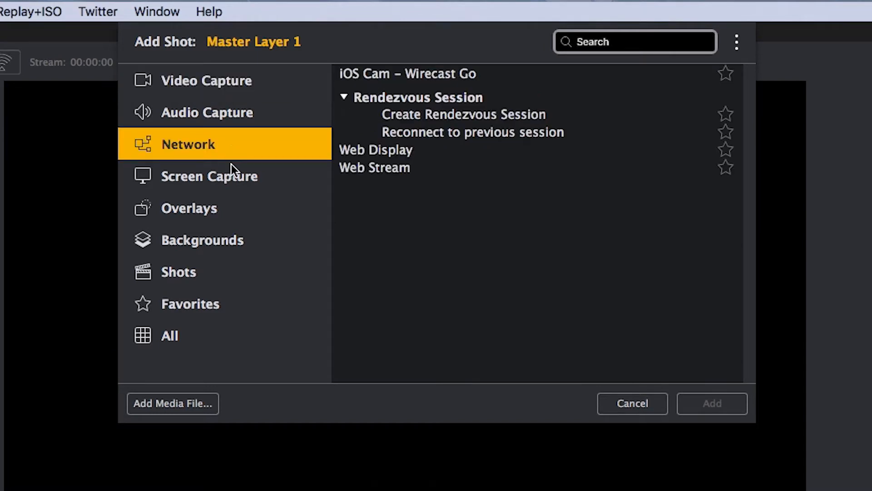
left_click(189, 207)
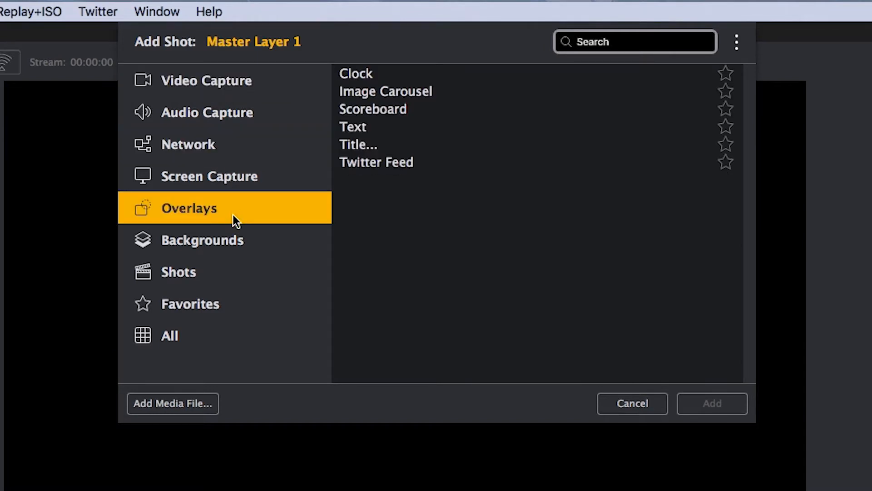
mouse_move(231, 246)
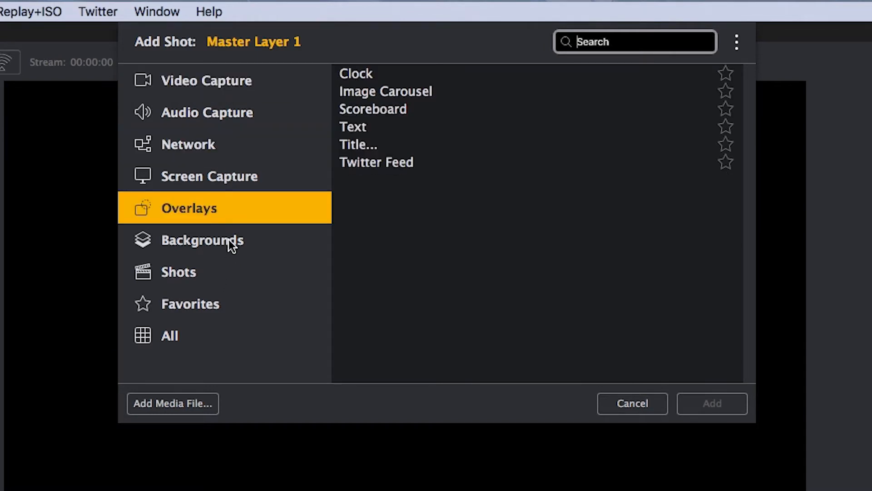
left_click(202, 240)
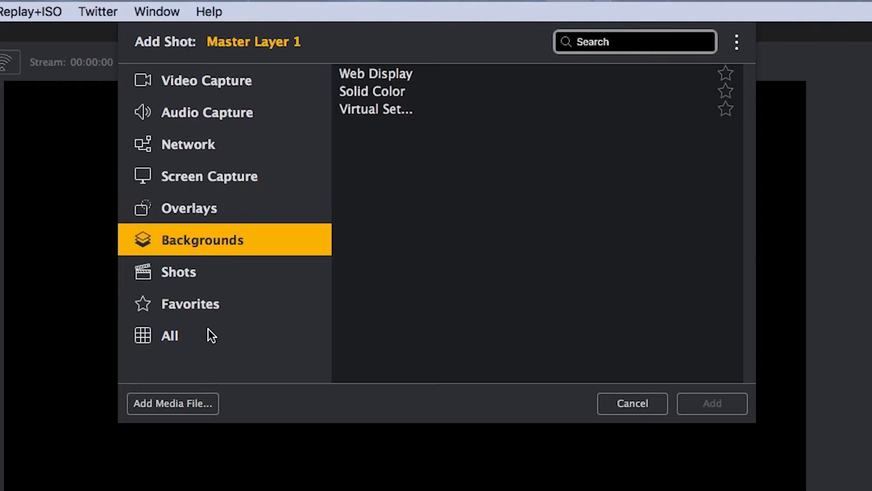
left_click(169, 335)
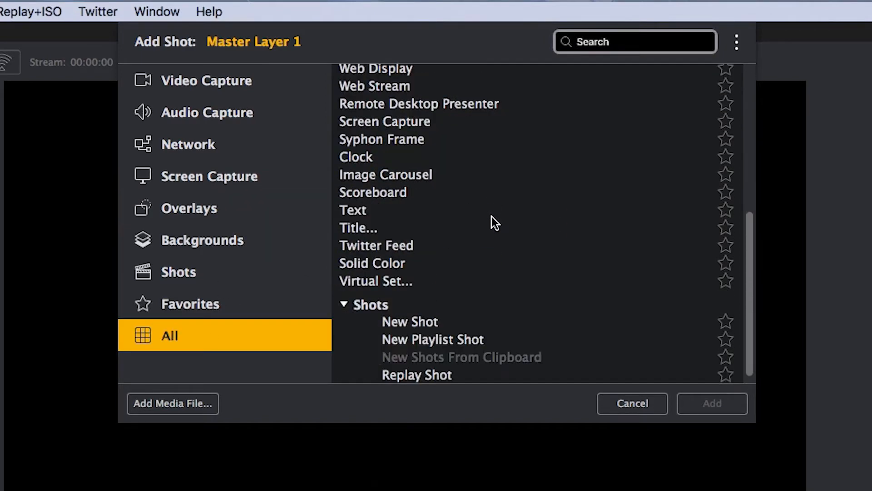
scroll("up", 3)
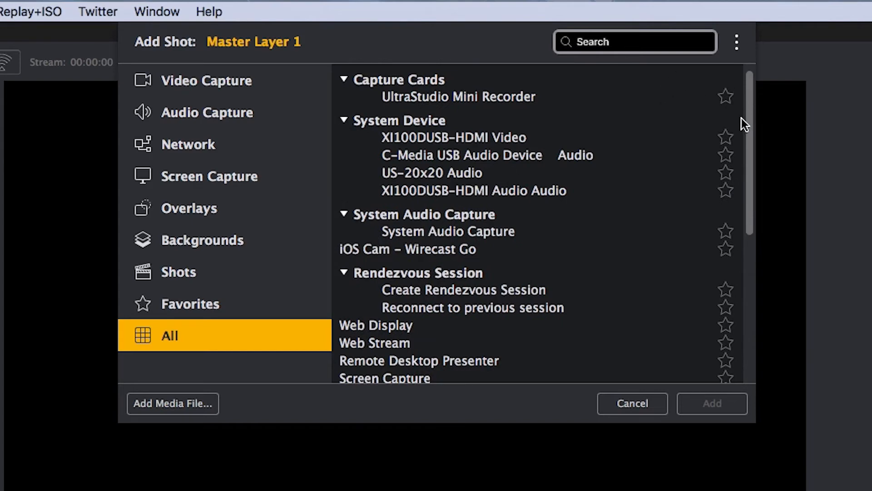
Favorite UltraStudio Mini Recorder and XI100DUSB-HDMI Audio and Video, then view Favorites
left_click(726, 97)
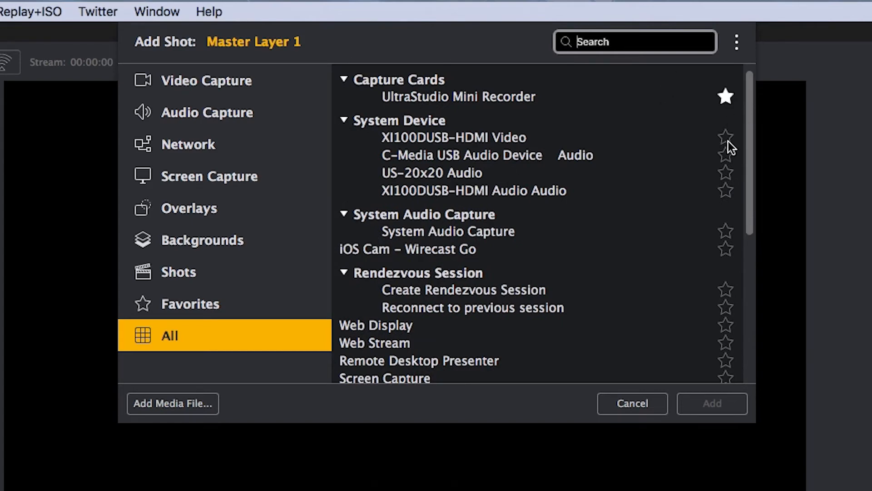
left_click(726, 191)
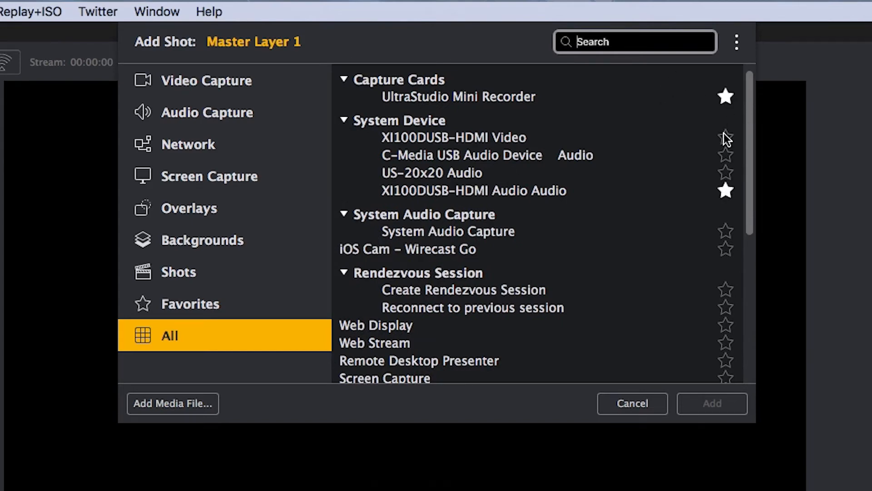
left_click(726, 137)
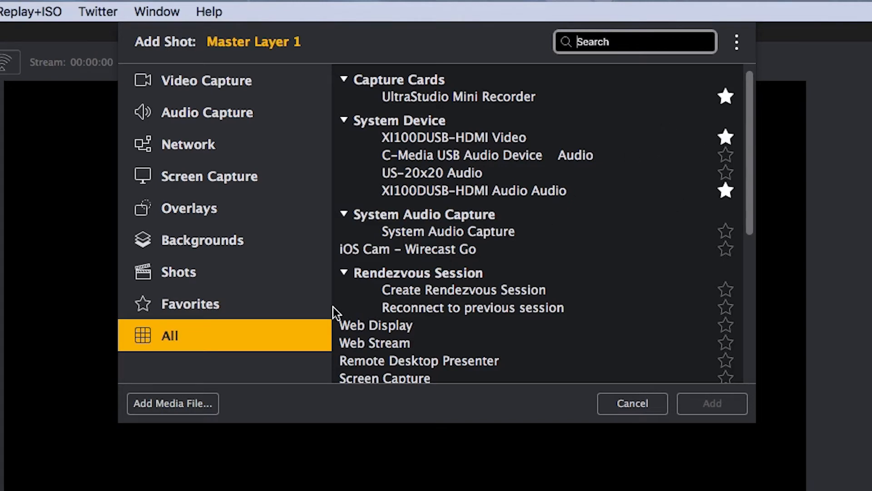
left_click(191, 303)
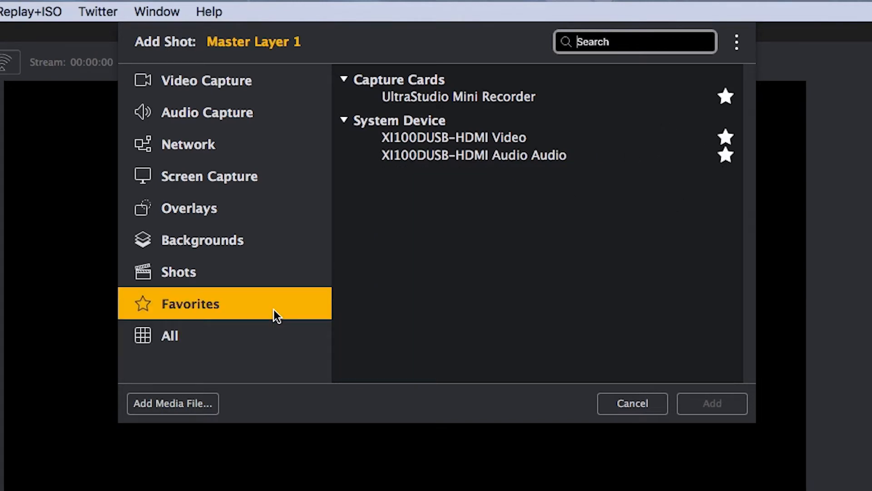
Star the US-20x20 Audio device under audio capture and review all favorited sources
left_click(189, 208)
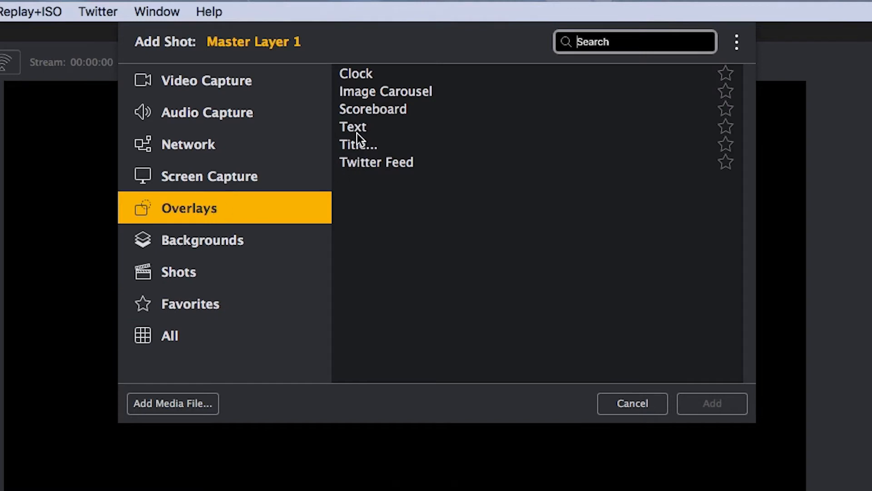
mouse_move(729, 82)
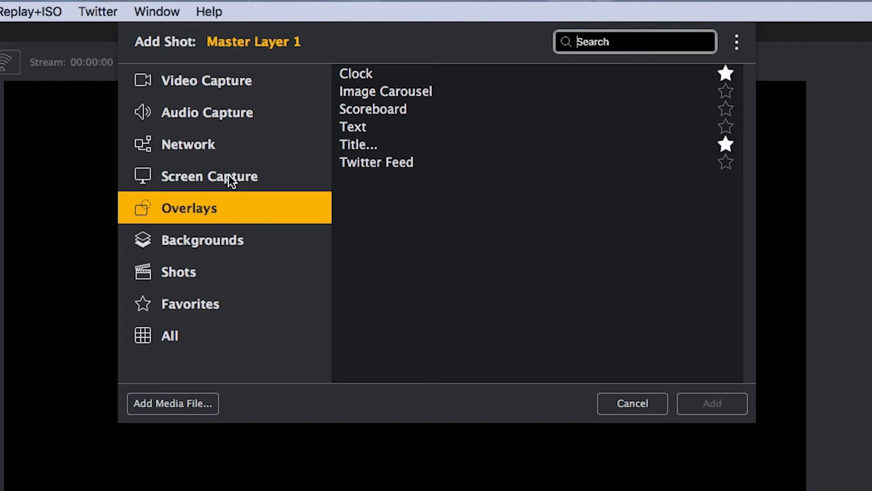
left_click(210, 176)
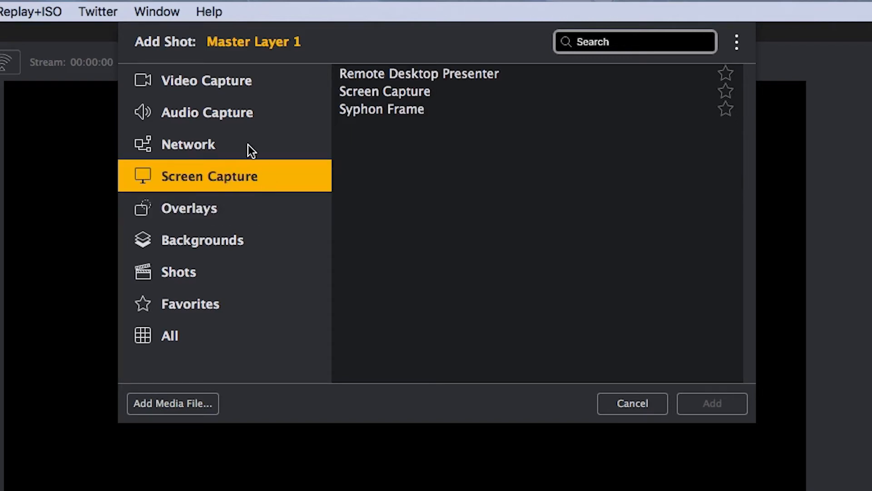
left_click(188, 144)
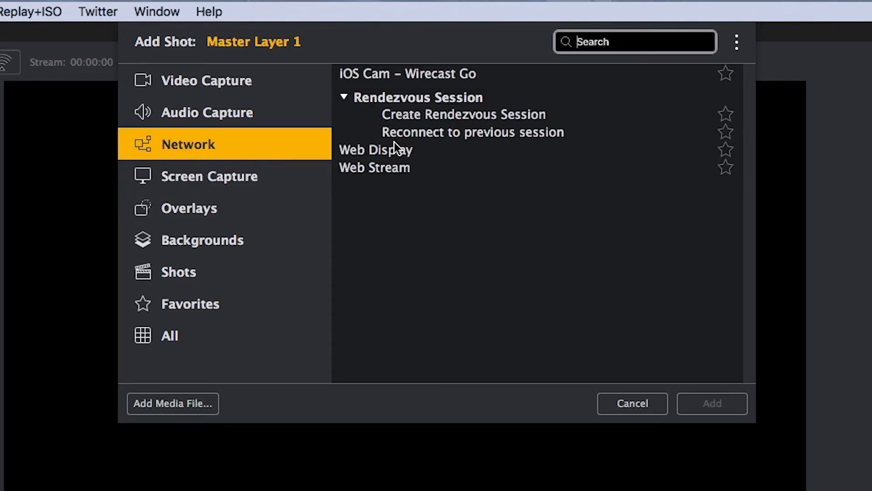
mouse_move(726, 74)
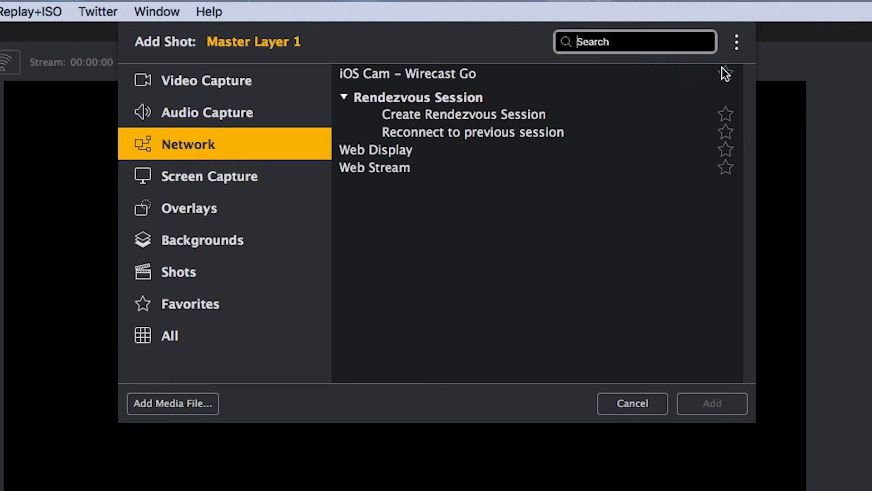
left_click(207, 112)
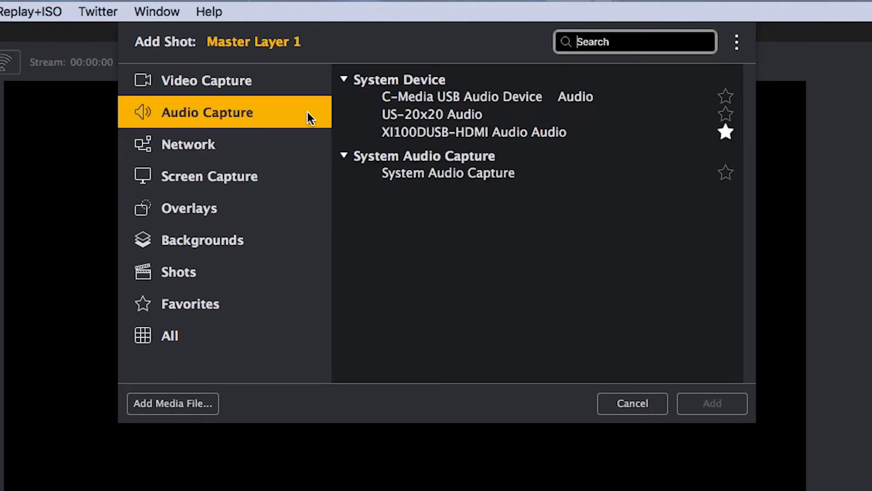
mouse_move(526, 128)
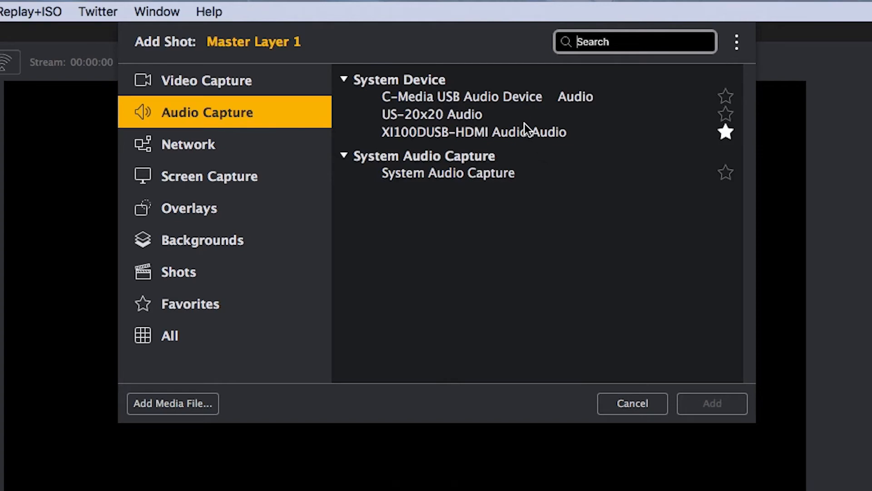
left_click(726, 115)
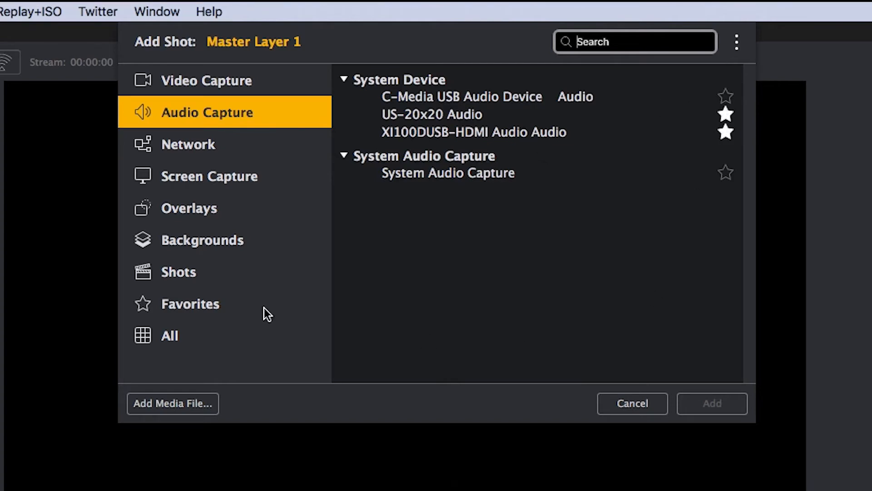
left_click(191, 303)
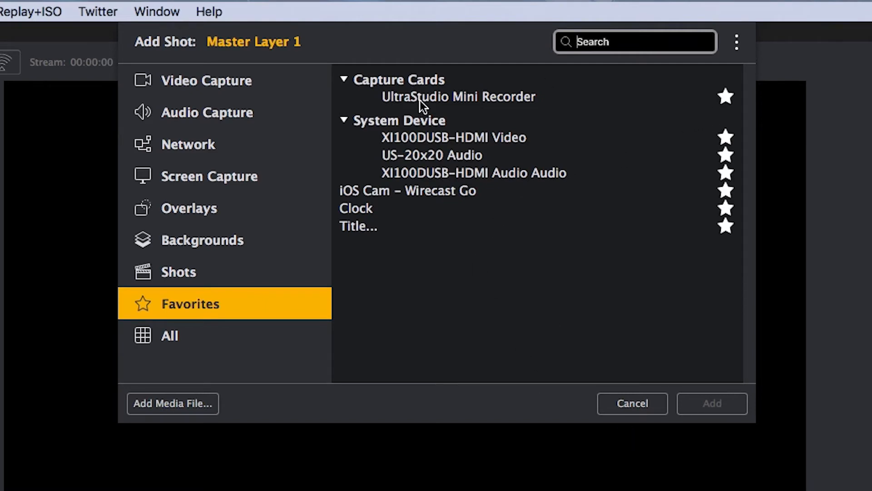
Add the UltraStudio Mini Recorder shot and reopen the Add Shot window ready to search
left_click(458, 97)
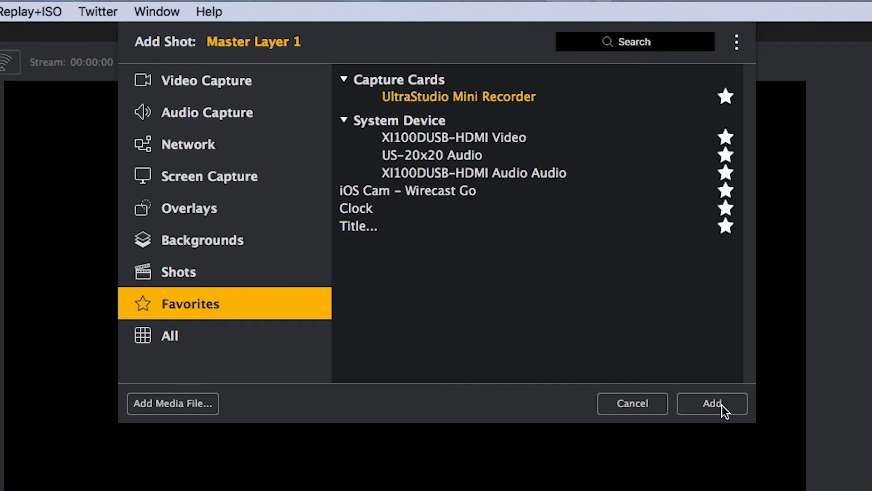
left_click(712, 404)
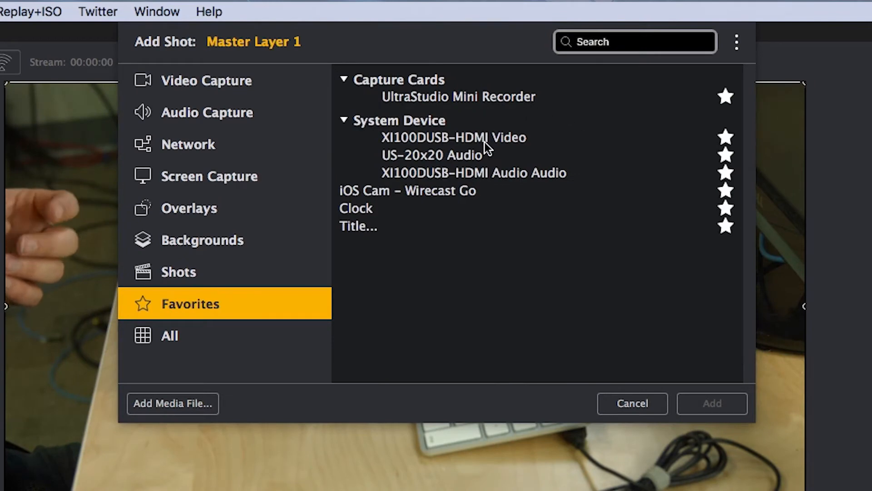
mouse_move(473, 145)
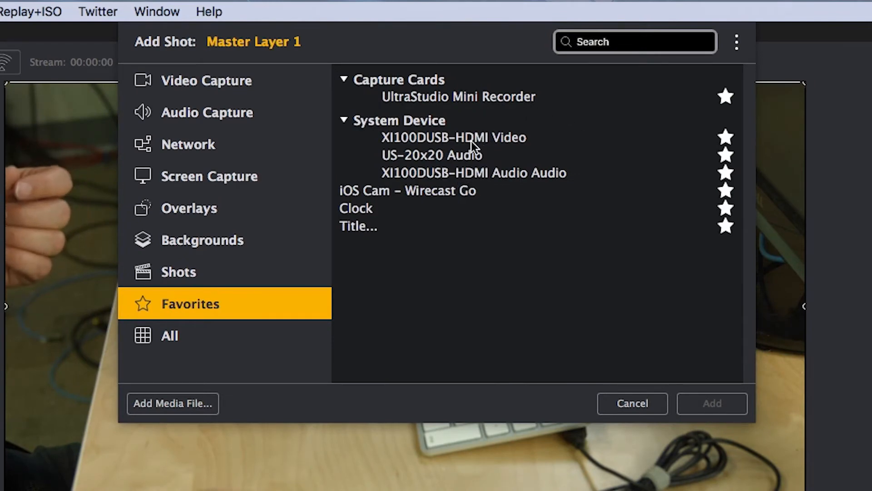
left_click(632, 404)
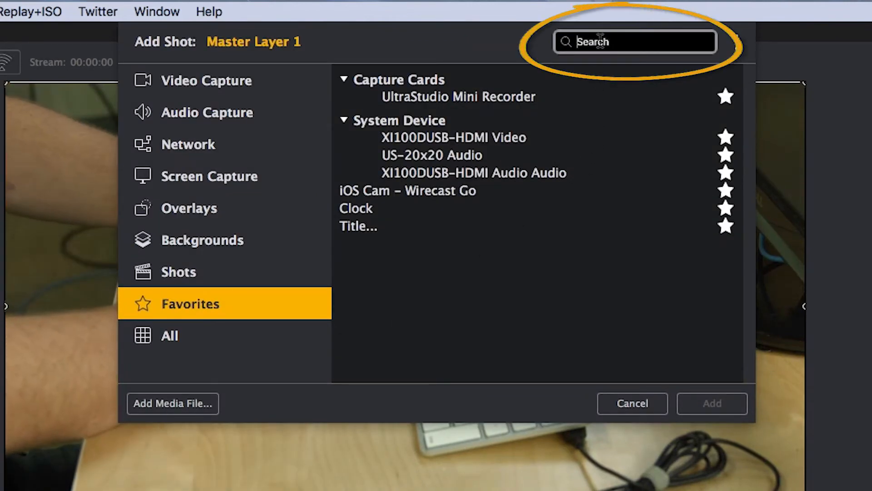
Search for 'solid' and add the Solid Color result as a shot
type("solid")
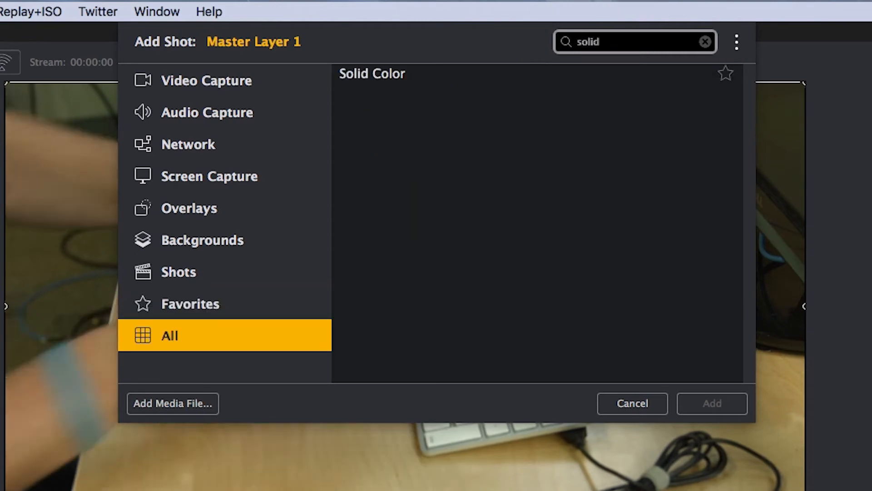
left_click(371, 73)
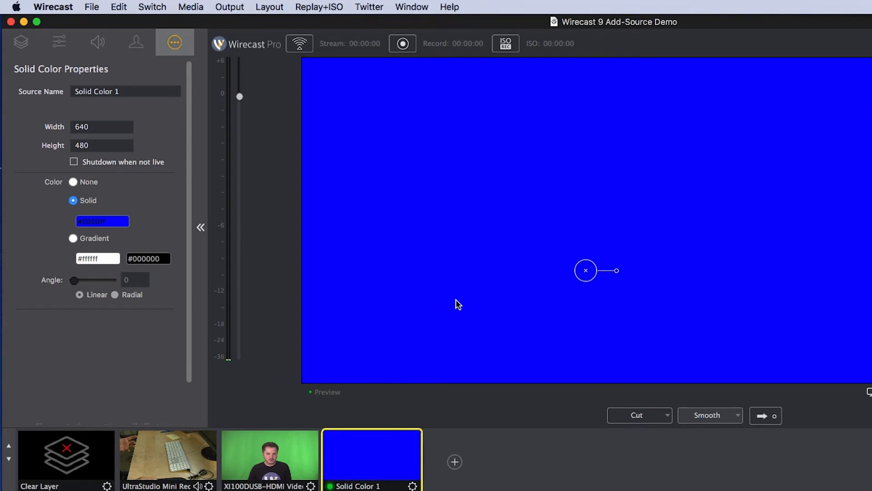
Pick a new shade for Solid Color 1 and select the XI100DUSB-HDMI Video presenter shot
left_click(102, 221)
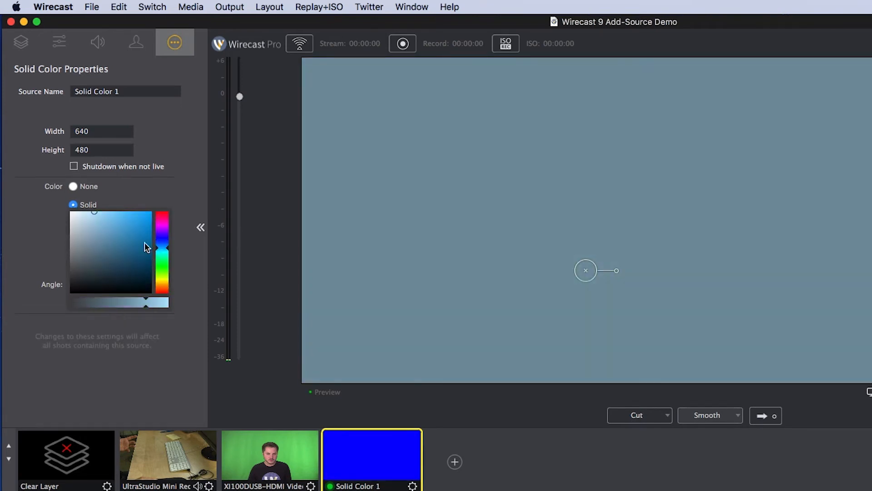
left_click(73, 205)
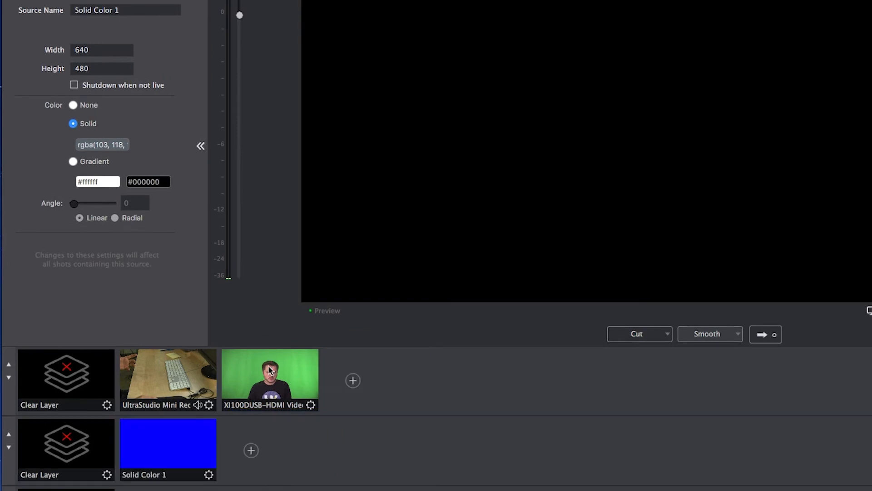
left_click(269, 380)
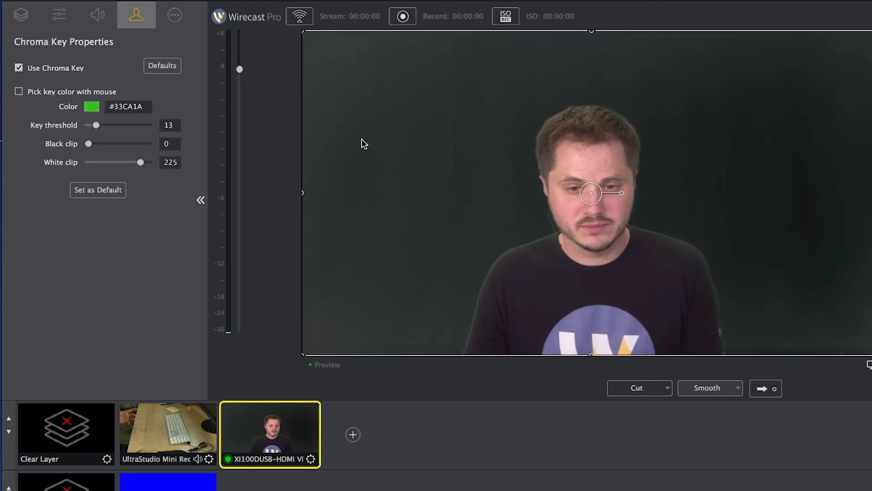
Reopen Add Shot for Master Layer 1 and show the Favorites category
left_click(352, 435)
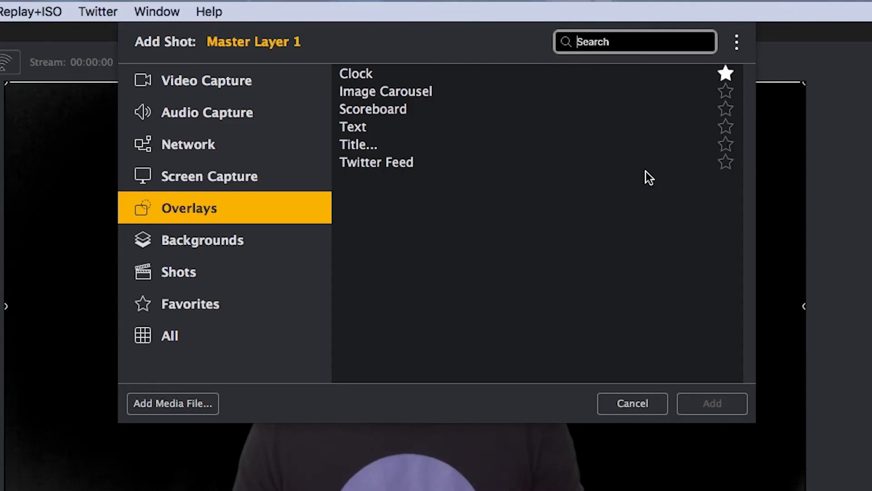
left_click(190, 304)
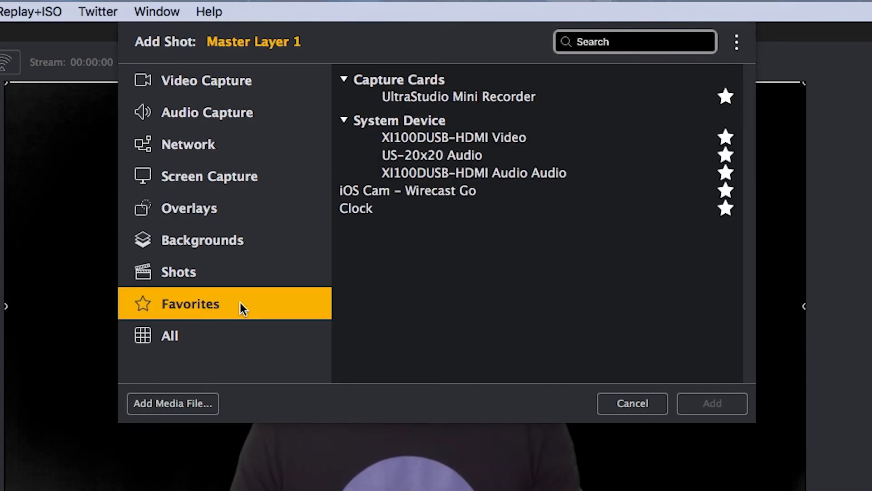
mouse_move(513, 240)
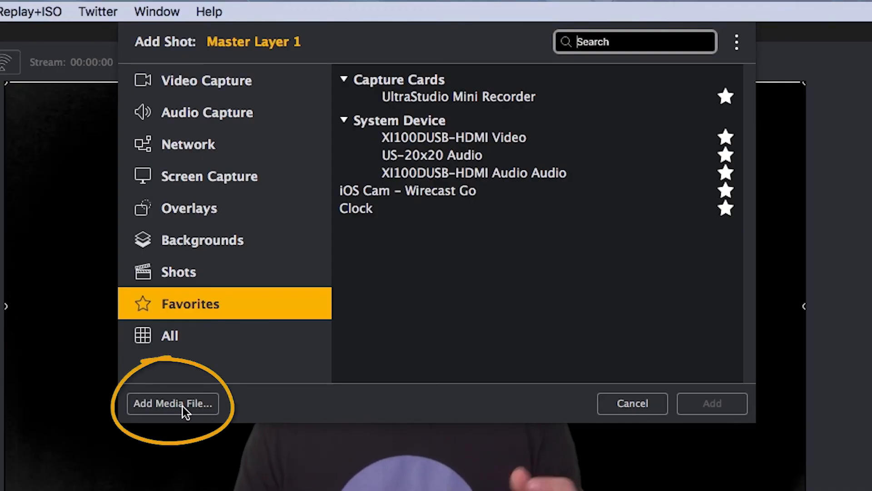
Add the office photo and two Wirecast Logo images from Pictures as media shots
left_click(171, 404)
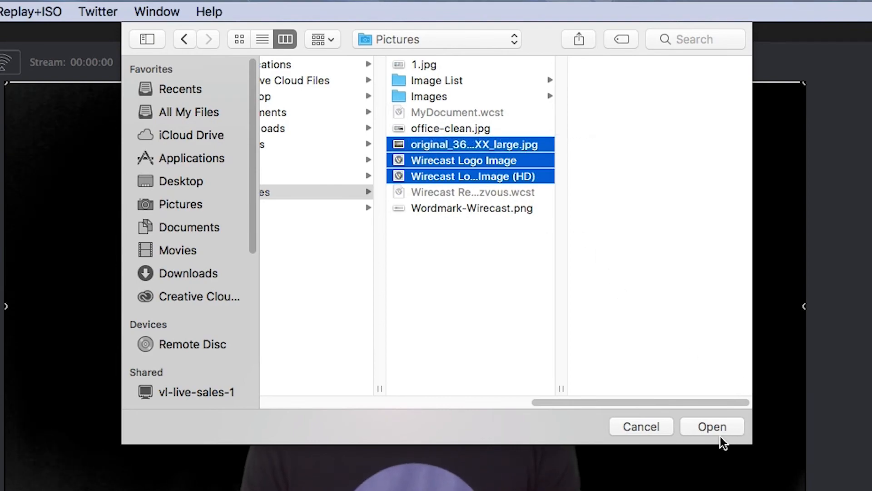
left_click(711, 426)
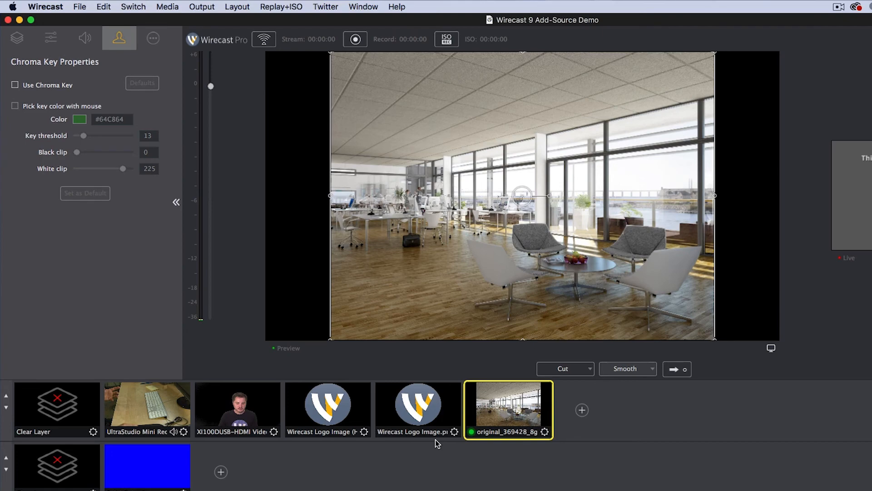
mouse_move(451, 402)
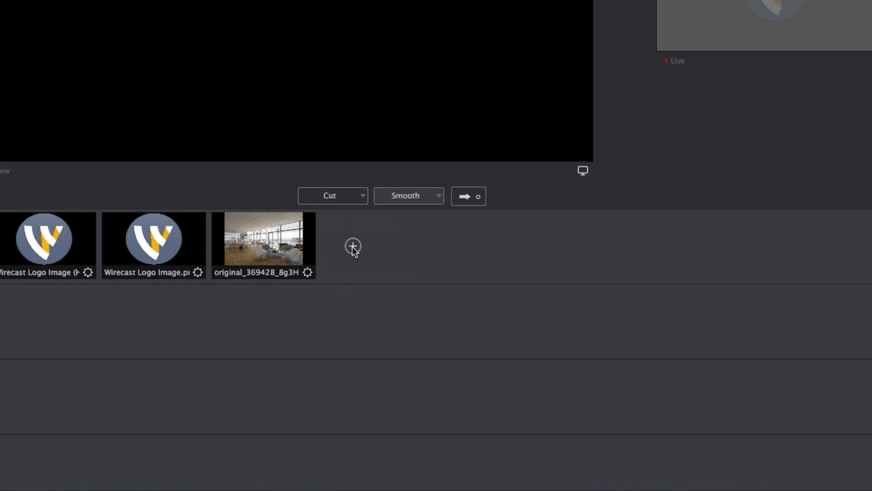
Open the quick add-shot menu for Master Layer 1 with its favorite sources
left_click(352, 246)
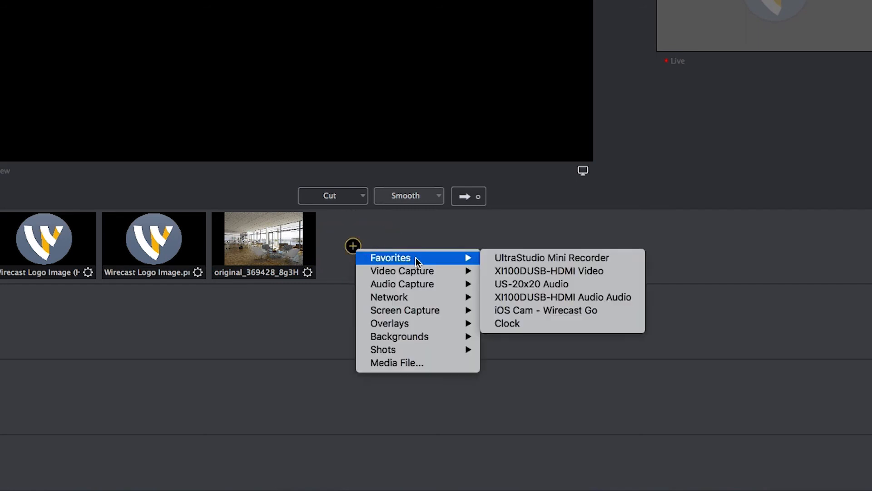
mouse_move(424, 259)
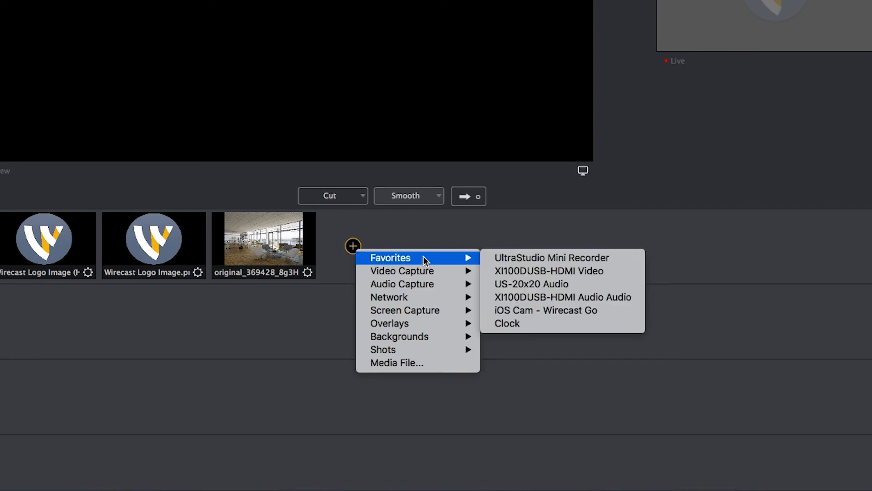
mouse_move(417, 268)
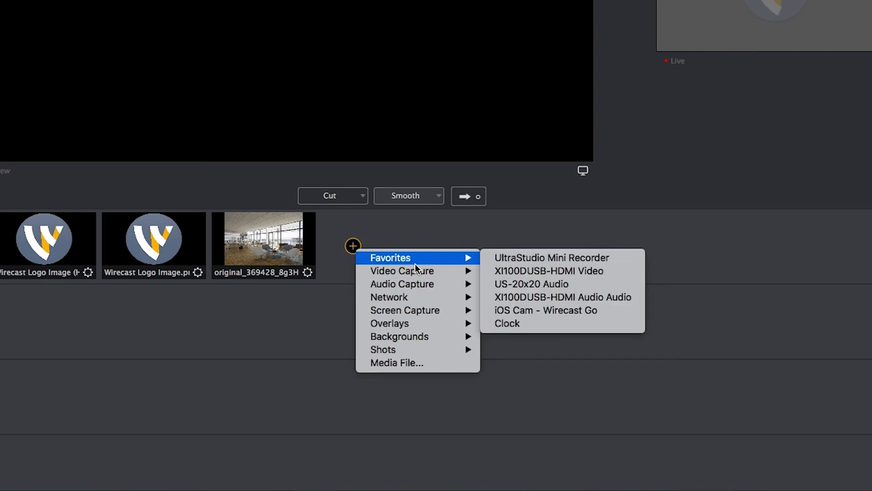
mouse_move(388, 296)
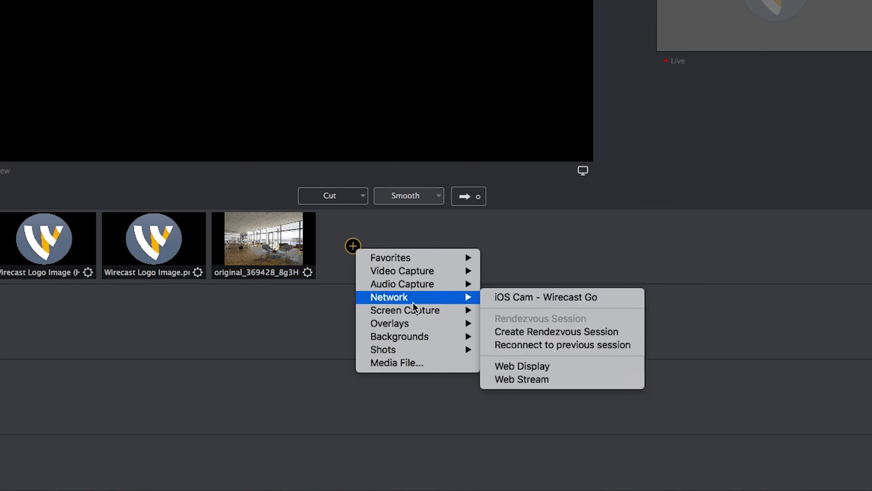
mouse_move(400, 337)
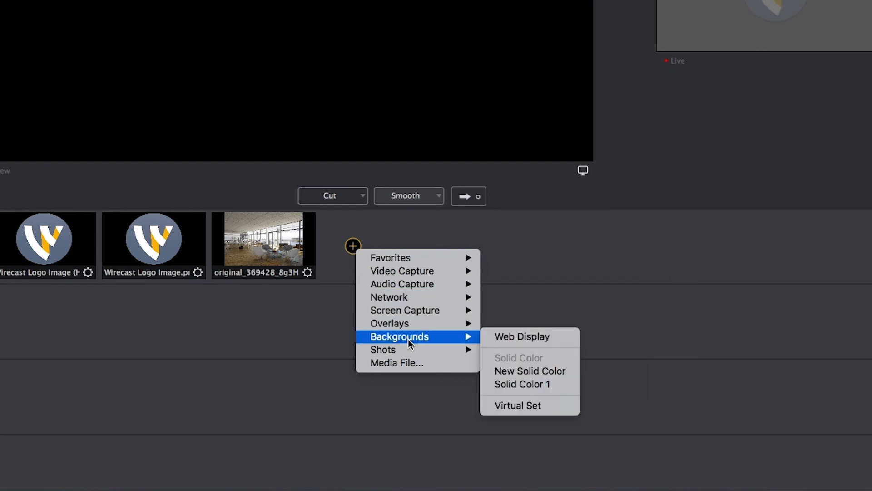
mouse_move(402, 284)
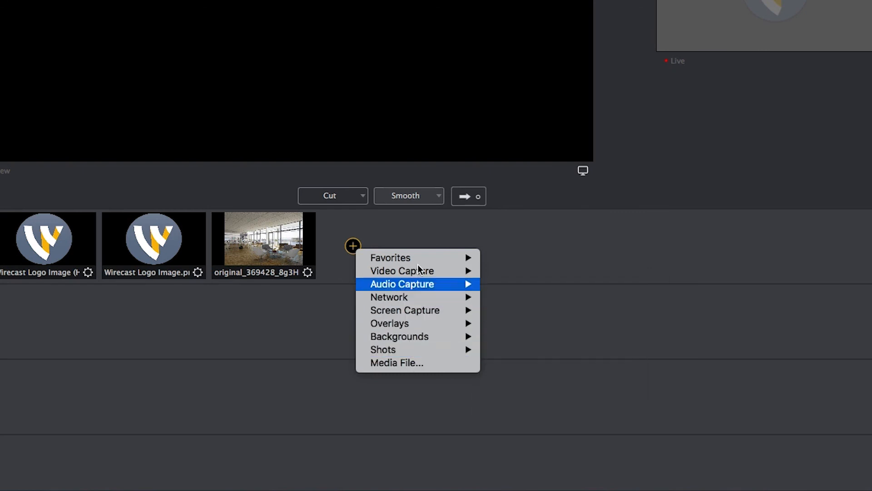
mouse_move(390, 257)
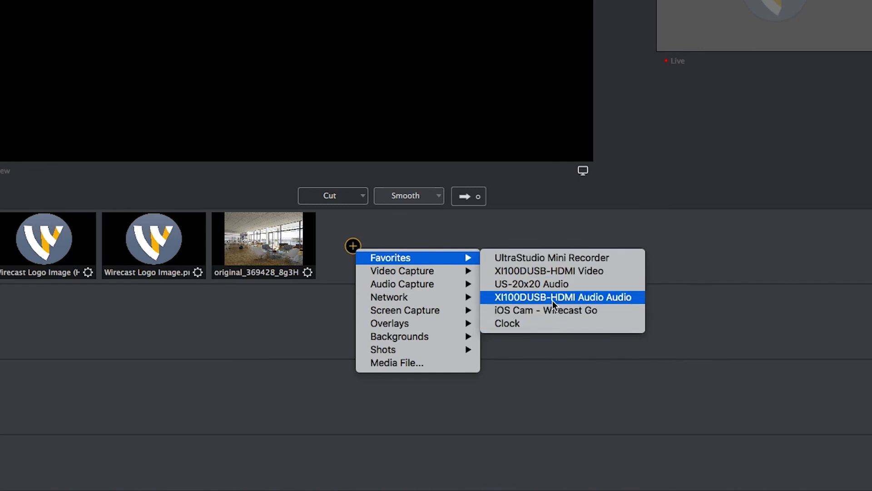